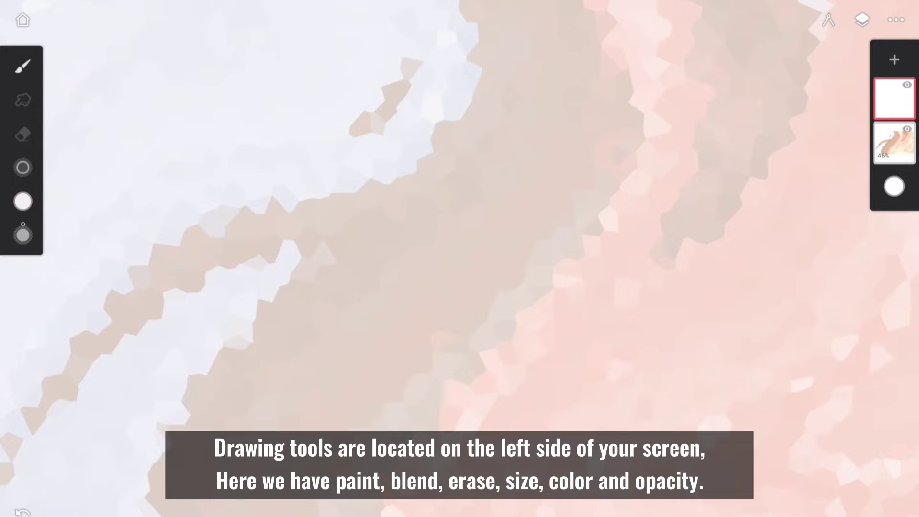
Step: Open the brush library and scroll through the folders down to the Paint brushes
click(21, 66)
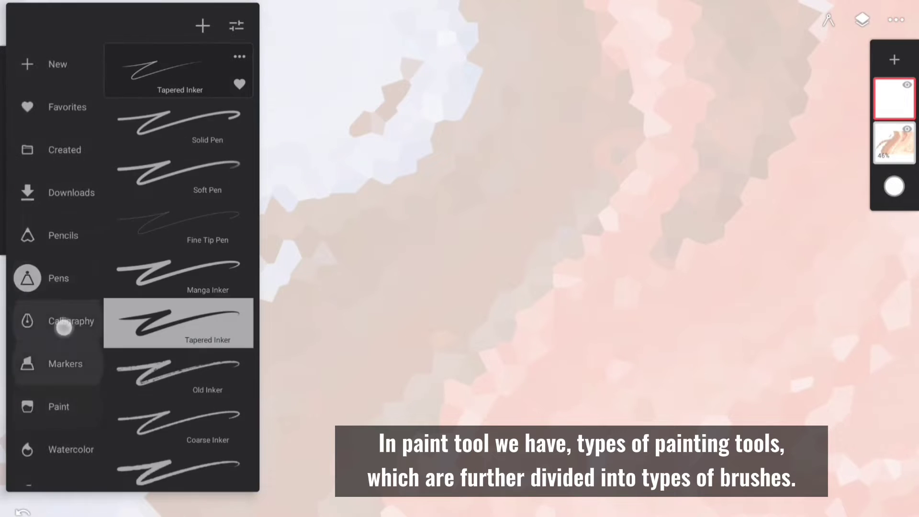
scroll(down, 3)
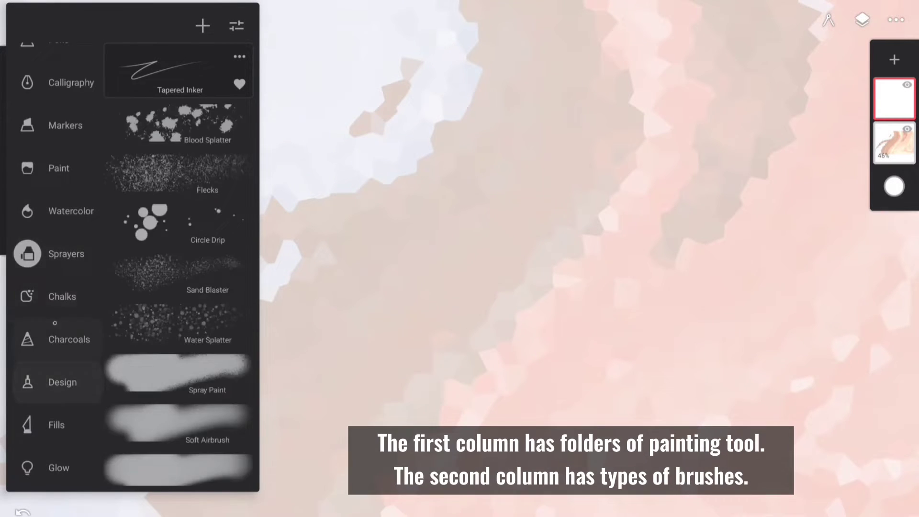
scroll(down, 3)
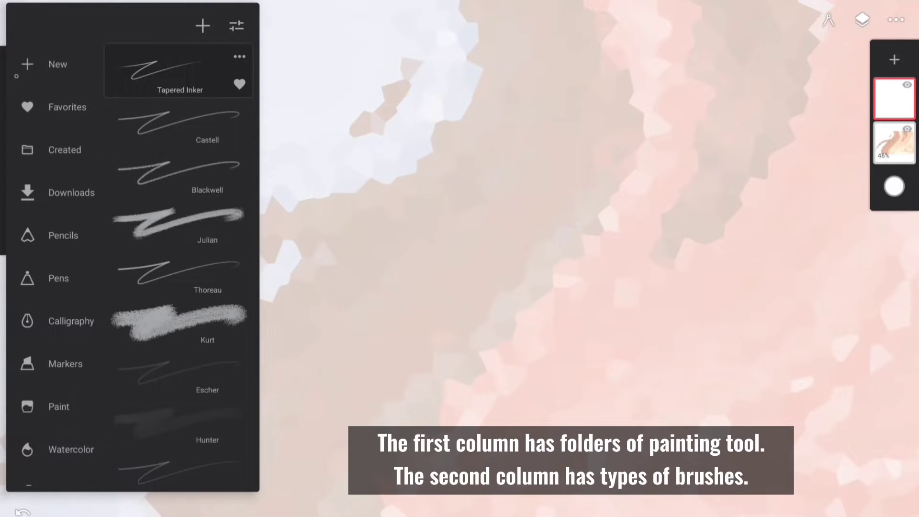
scroll(down, 3)
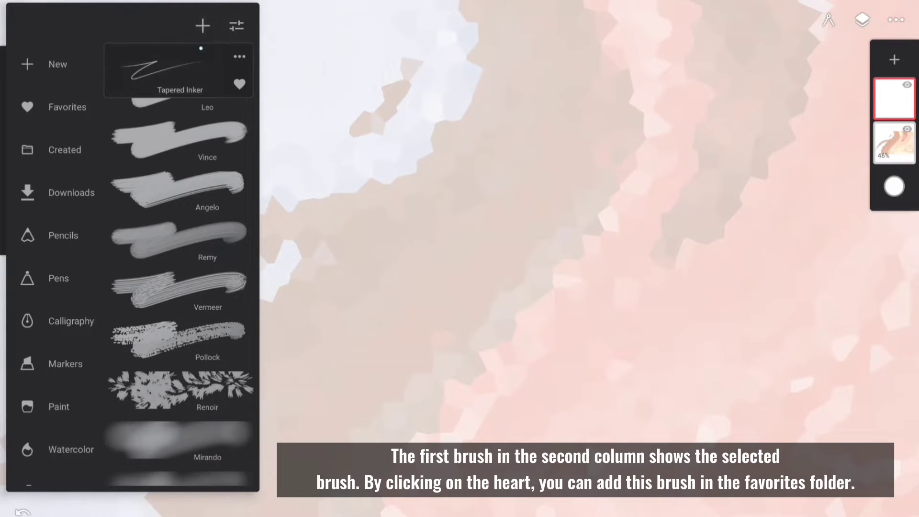
Step: Bring up a brush's Rename, Duplicate, Share, Reset and Hide options
click(239, 84)
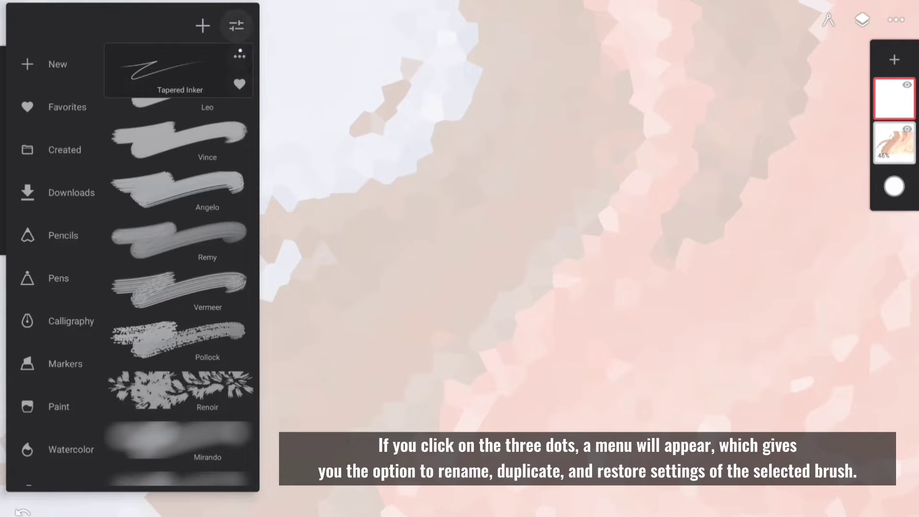
click(238, 56)
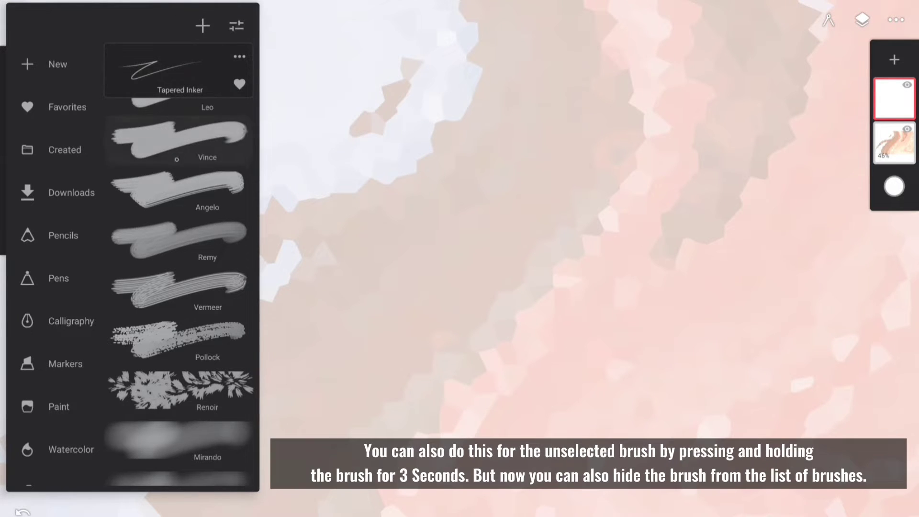
click(238, 57)
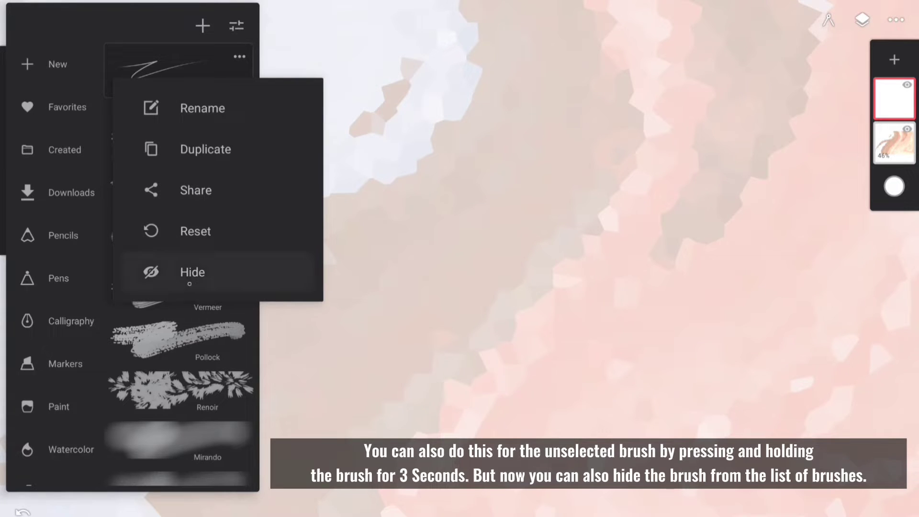
mouse_move(195, 190)
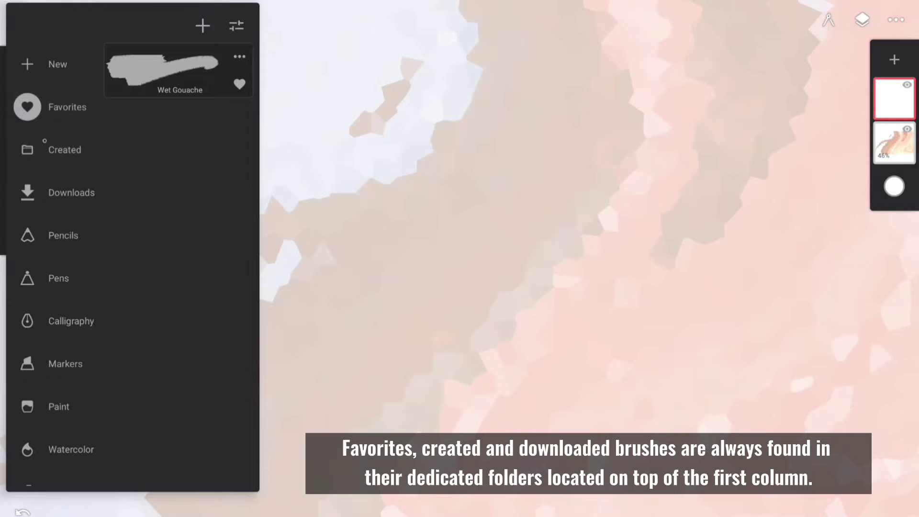
Step: Close the brush library to return to the canvas
click(28, 149)
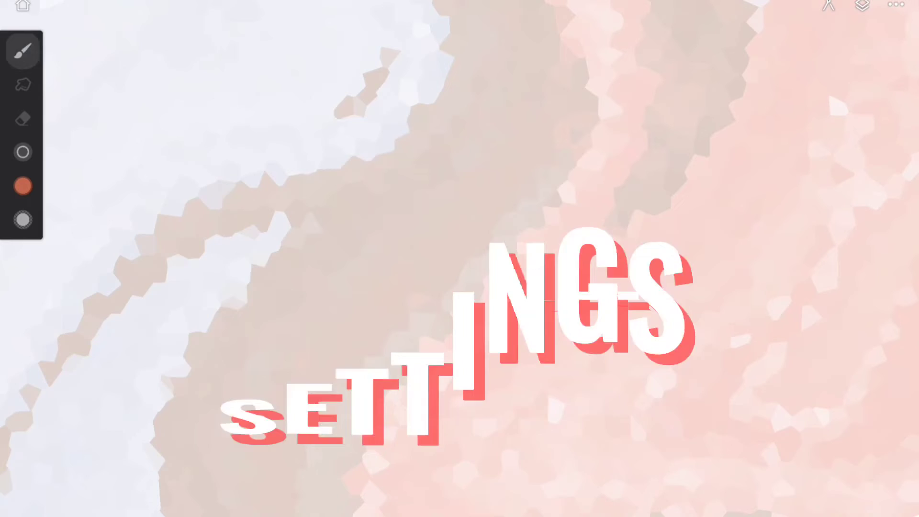
Step: Open the current brush's settings editor on the Stroke tab with Size and Opacity
click(21, 50)
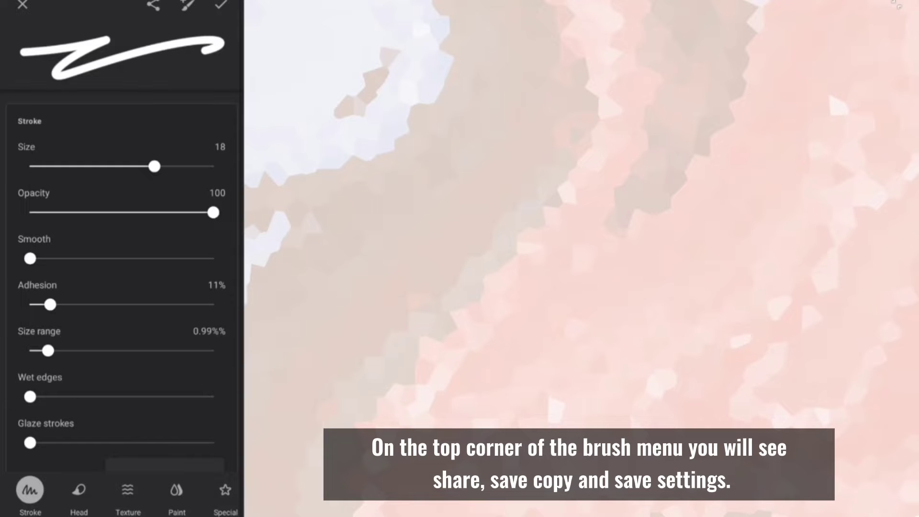
click(186, 7)
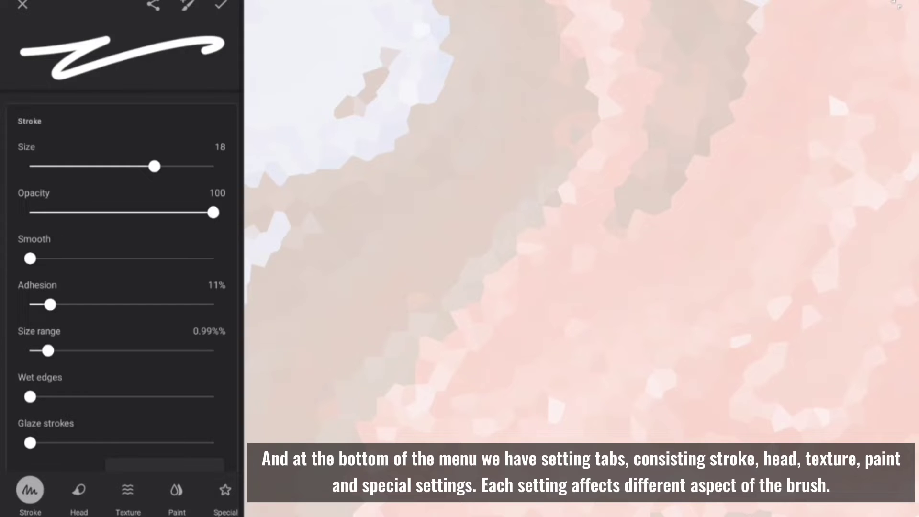
click(78, 490)
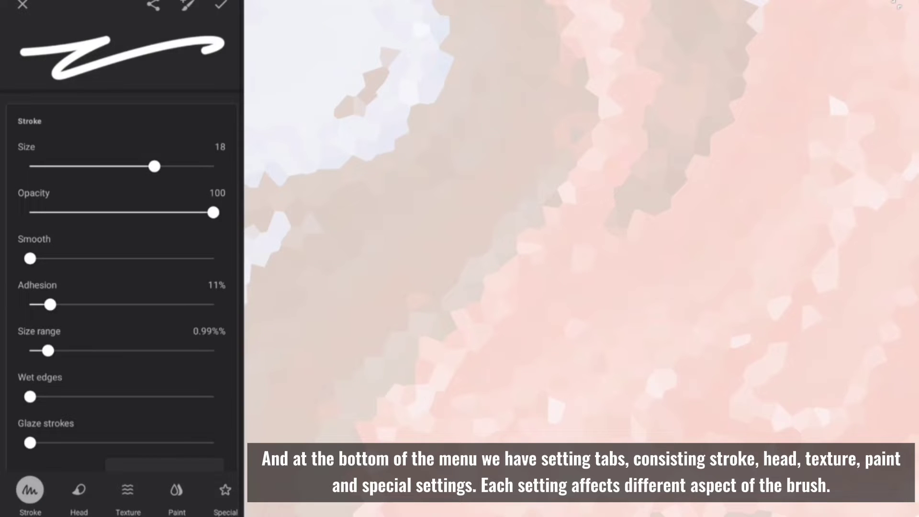
Step: Shrink the brush to 9.6 px, set smoothing to 32%, and paint test zigzags
drag(154, 167, 120, 166)
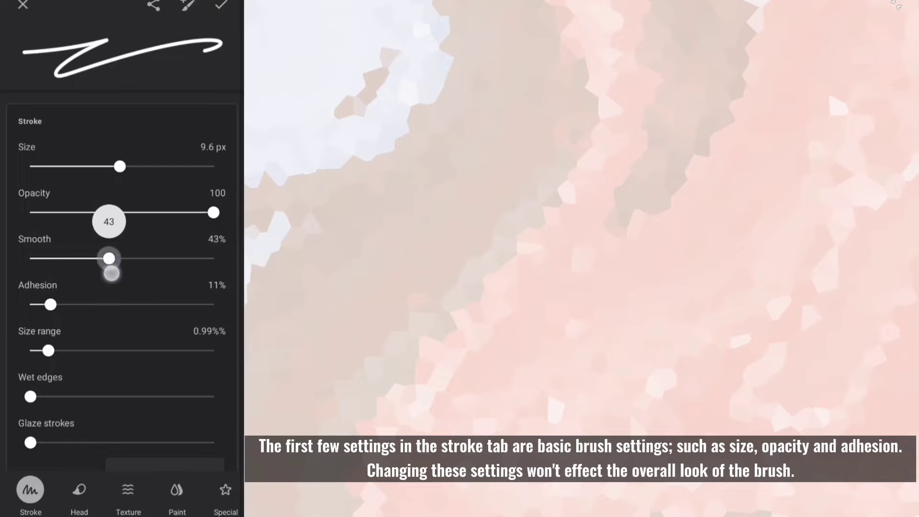
drag(108, 258, 29, 258)
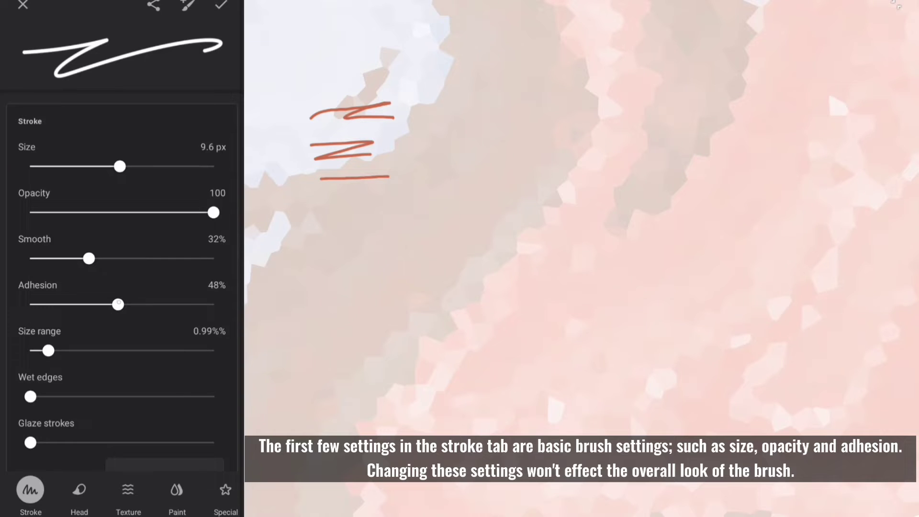
drag(88, 259, 29, 259)
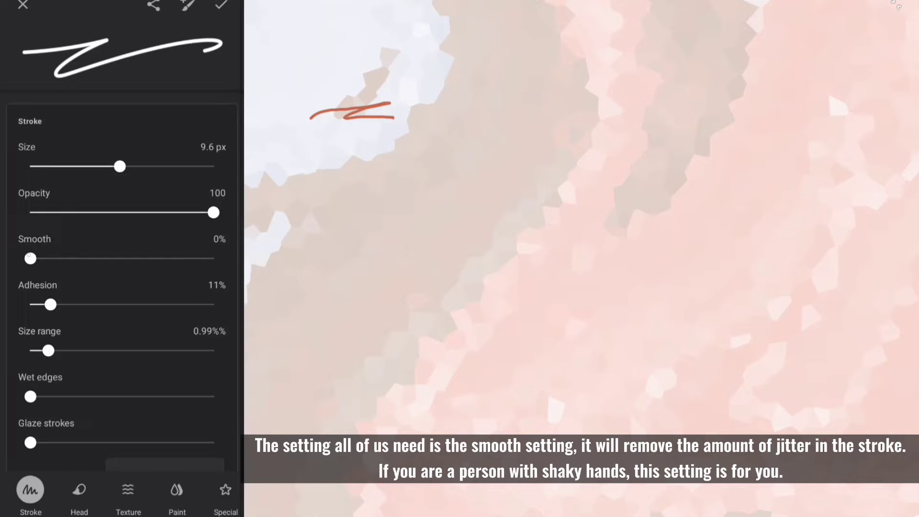
drag(31, 259, 89, 258)
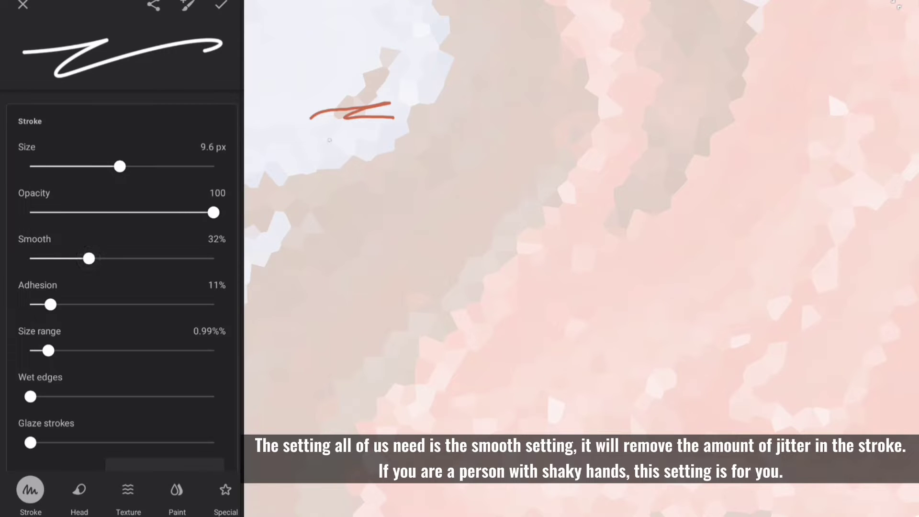
drag(316, 147, 369, 154)
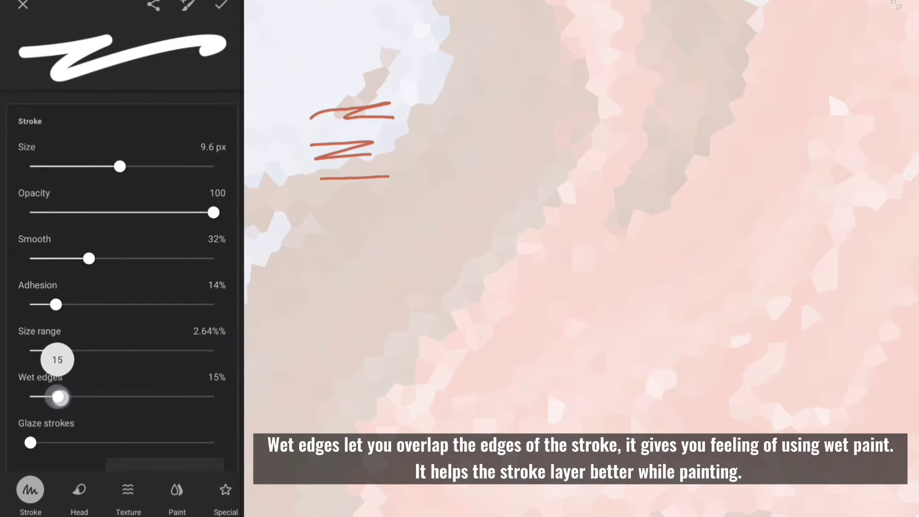
Step: Test wet edges at 27% with a thick stroke, then return it to 0%
drag(57, 396, 79, 397)
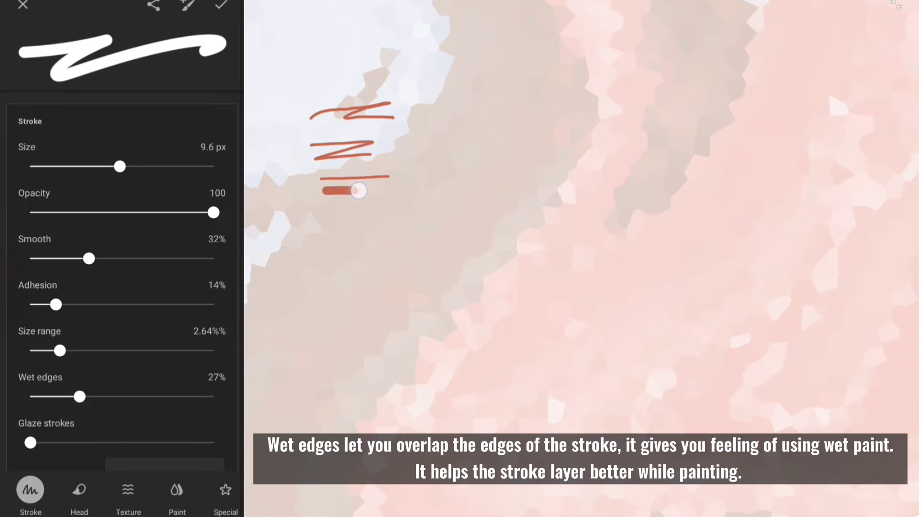
drag(358, 191, 393, 194)
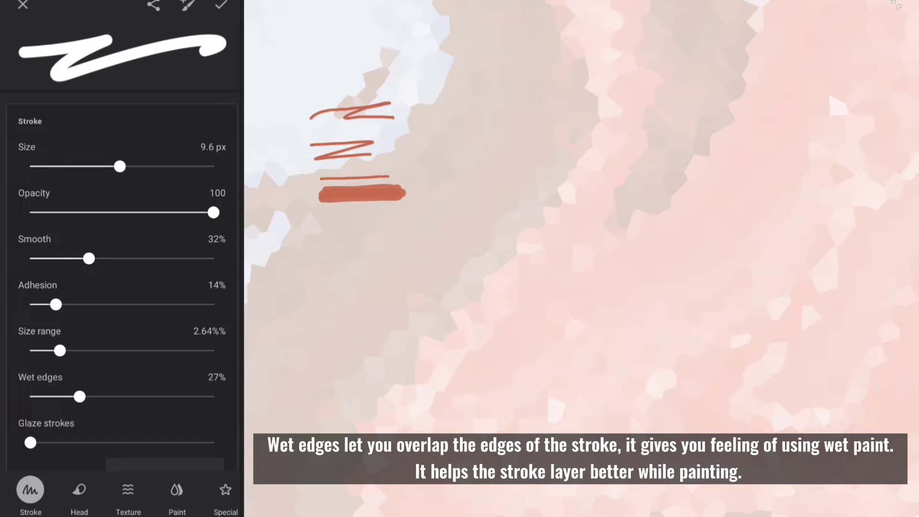
drag(79, 397, 31, 353)
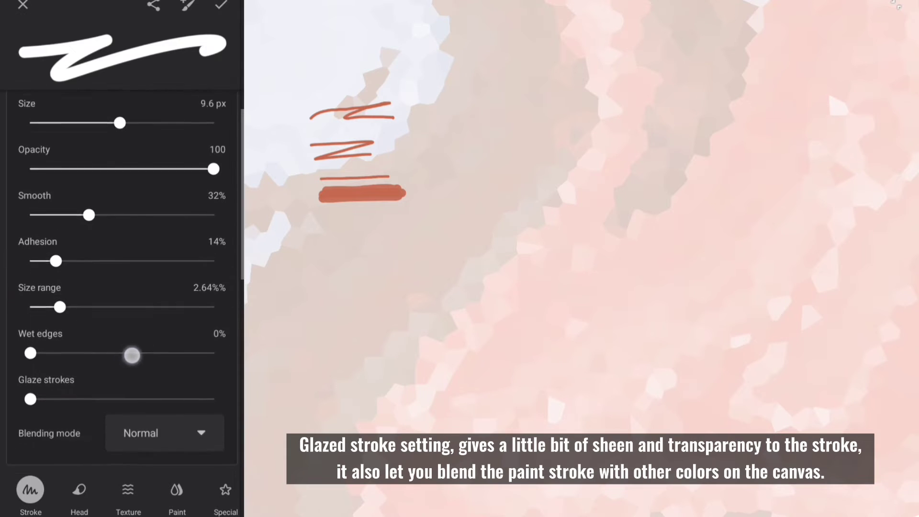
Step: Set glaze strokes to 20%, view blending modes, and paint a u-shaped test stroke
drag(31, 399, 62, 356)
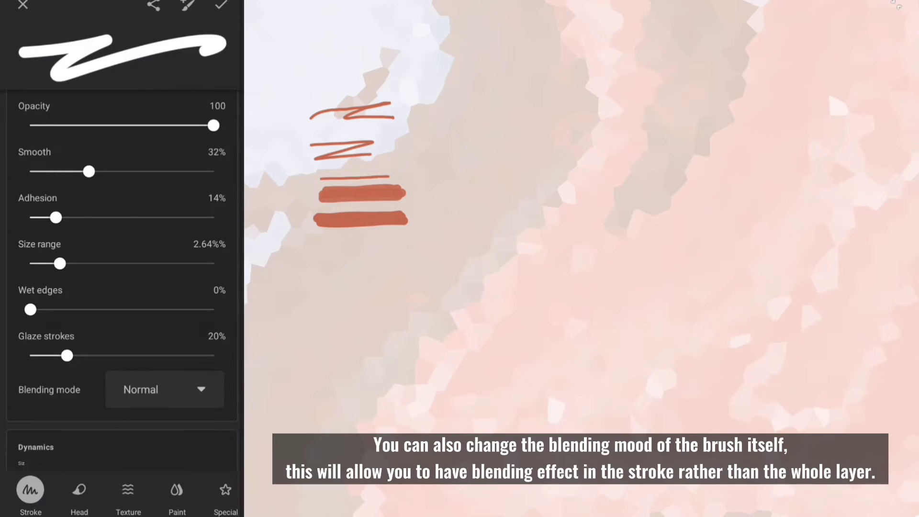
click(165, 389)
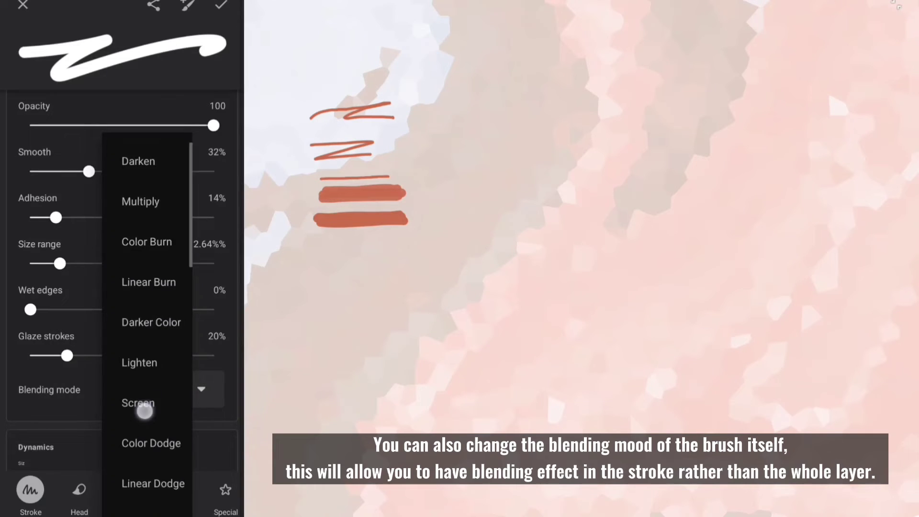
scroll(down, 3)
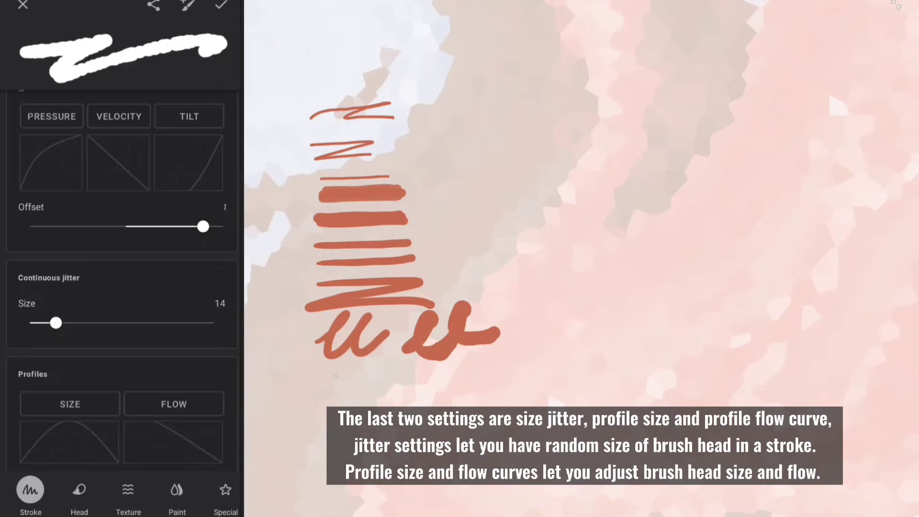
drag(328, 382, 363, 399)
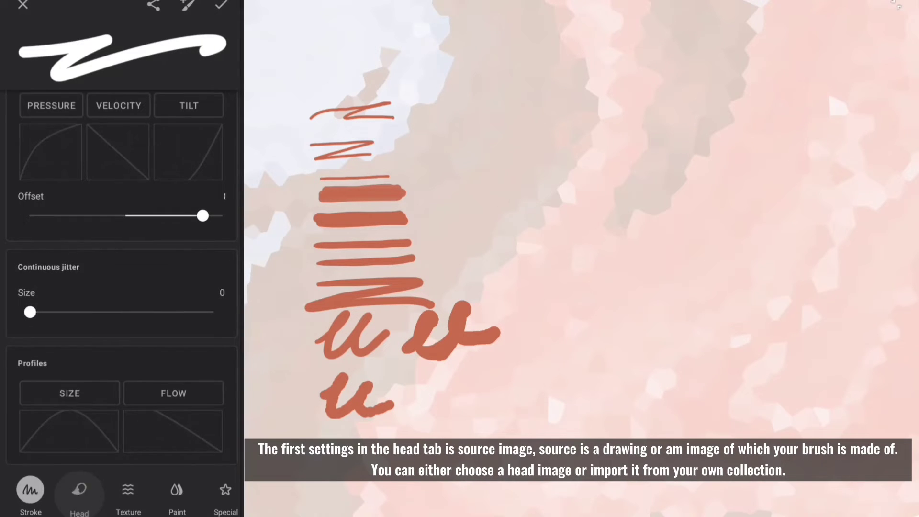
Step: Show the brush Head settings and keep Glaze as the head style
click(79, 502)
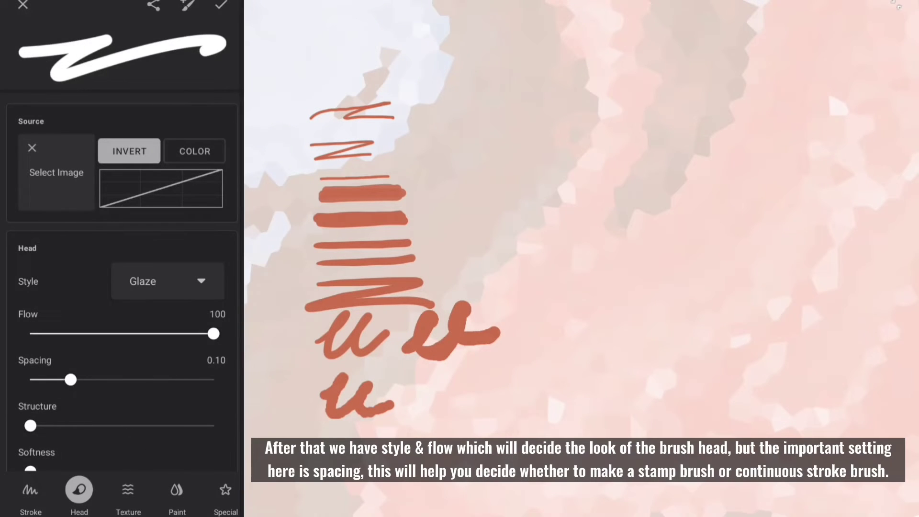
click(167, 282)
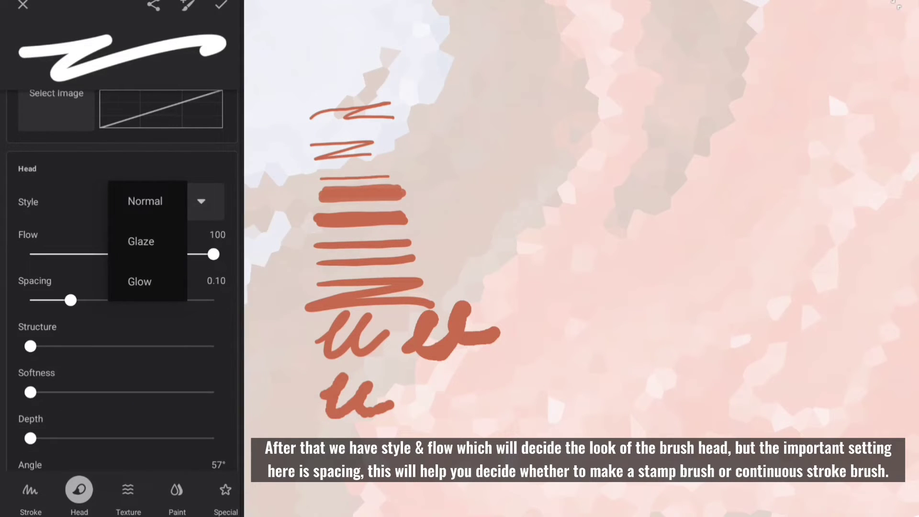
click(141, 241)
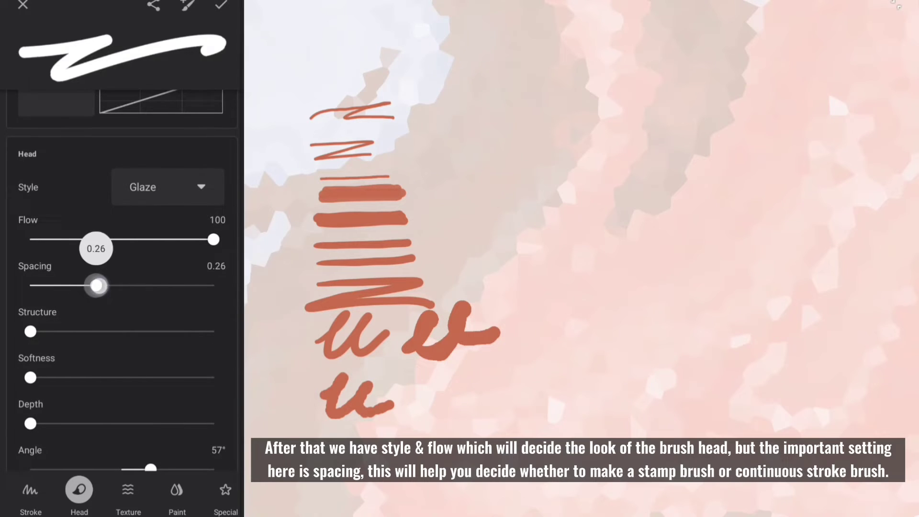
Step: Try head spacing 2.00, set spacing and structure to zero, and reach Dynamics
drag(97, 286, 214, 286)
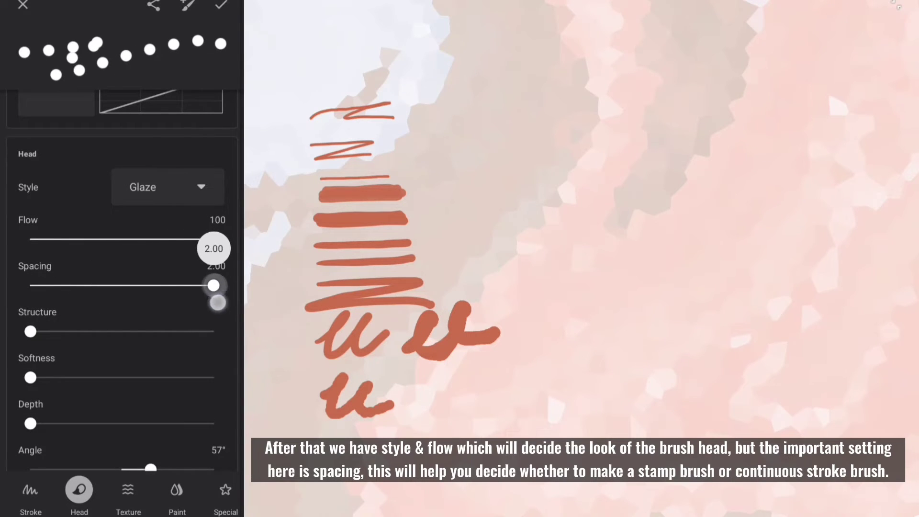
drag(212, 287, 128, 286)
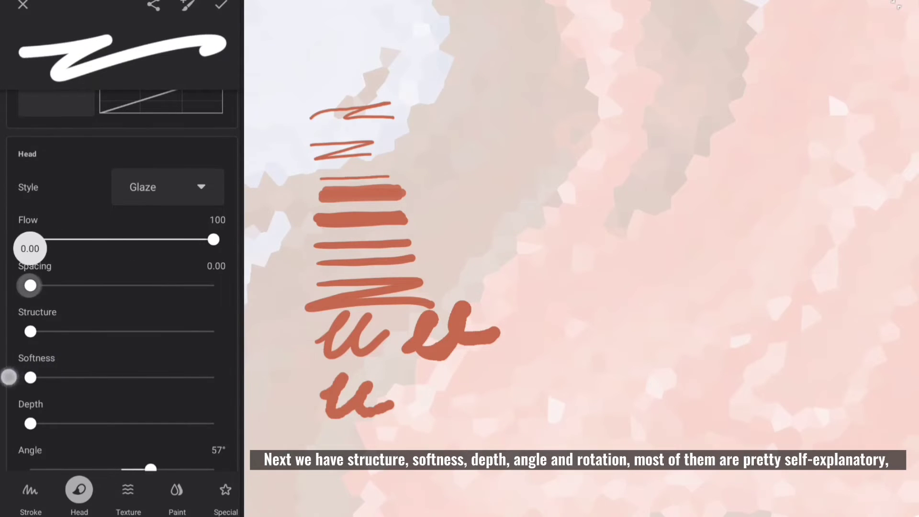
drag(31, 331, 55, 330)
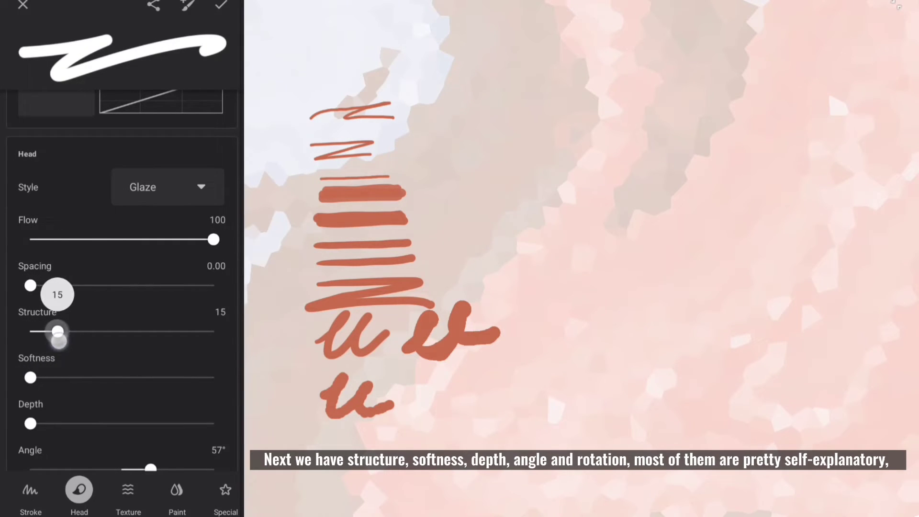
drag(55, 331, 29, 332)
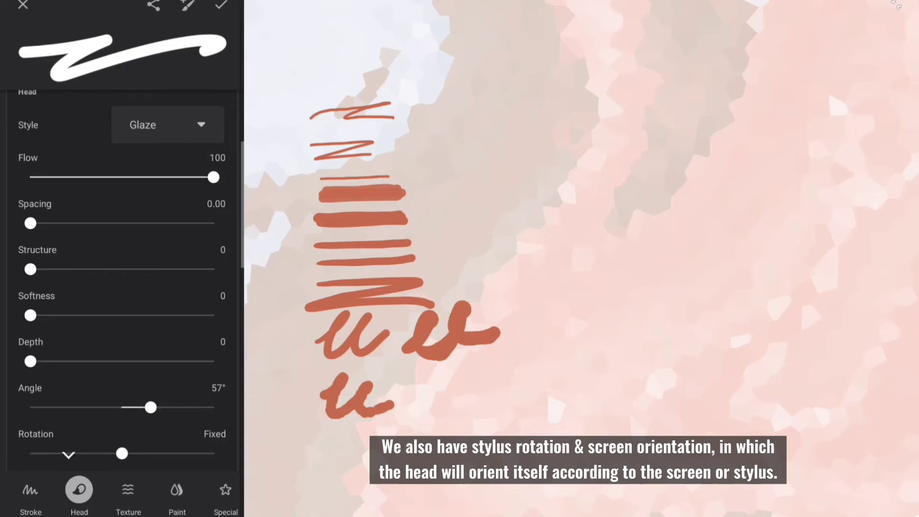
scroll(down, 3)
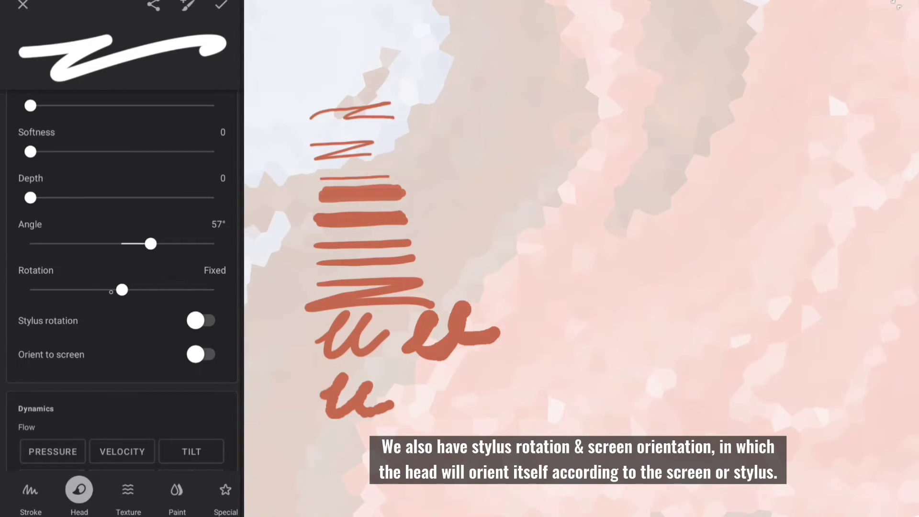
scroll(down, 3)
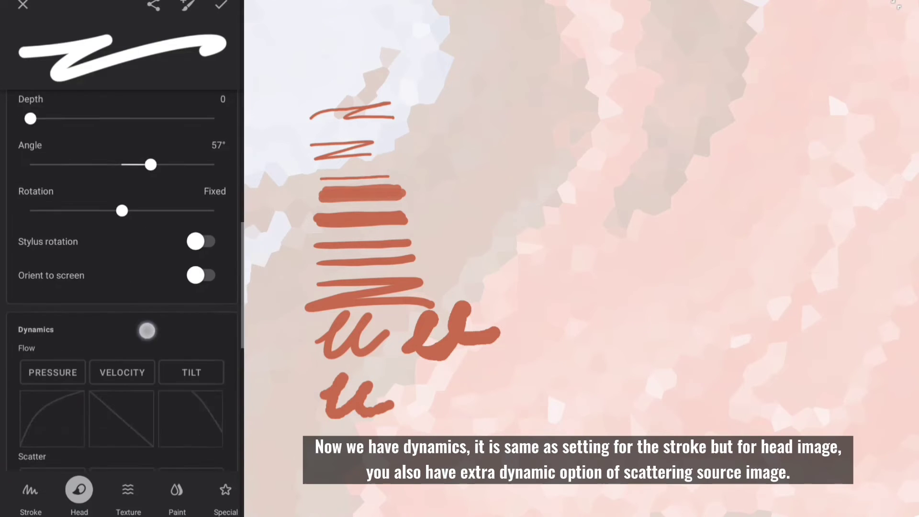
Step: Raise the initial jitter angle, return it to zero, and try continuous scatter jitter
scroll(down, 3)
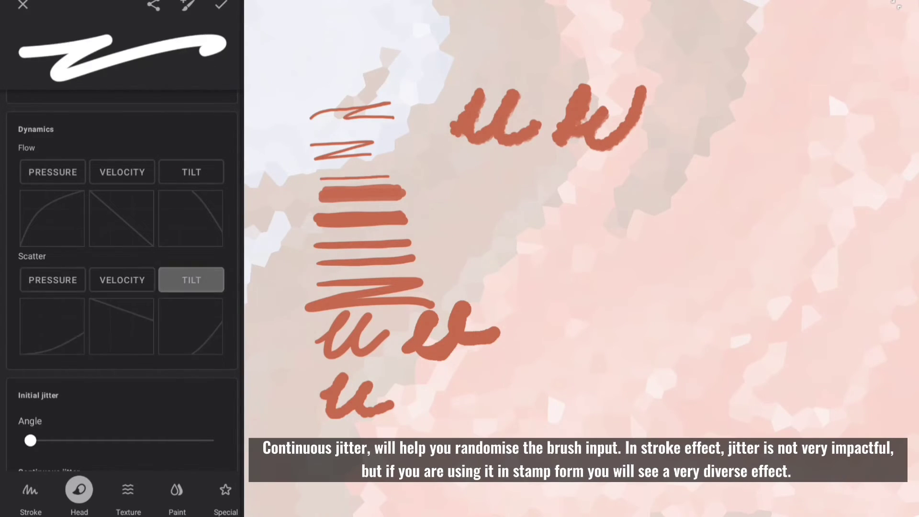
drag(30, 440, 52, 281)
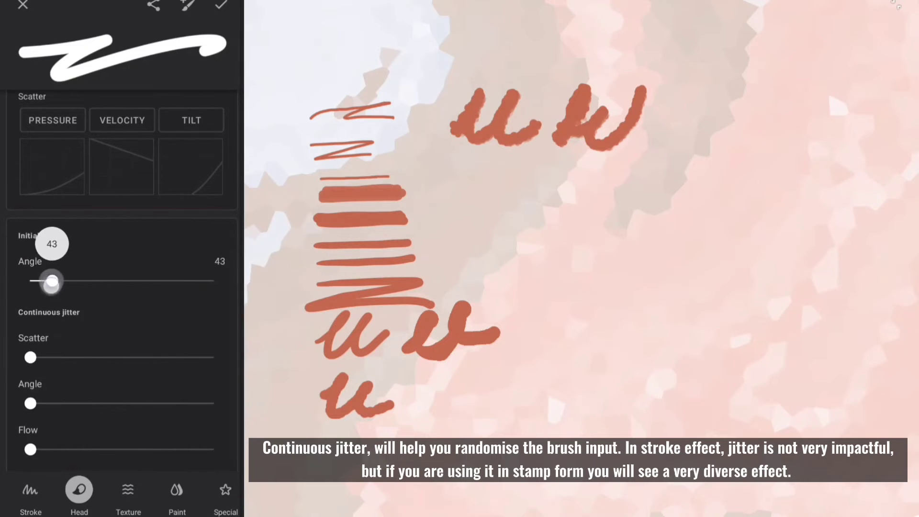
drag(52, 282, 34, 271)
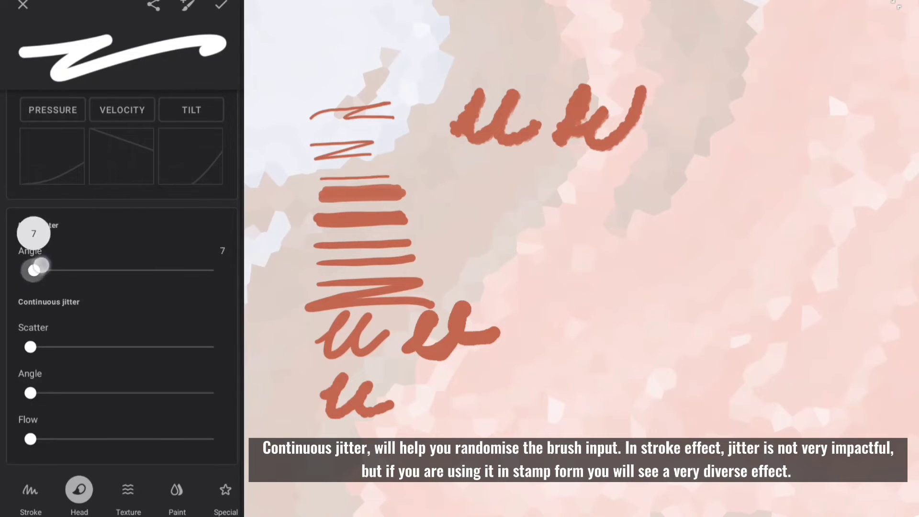
drag(34, 269, 31, 269)
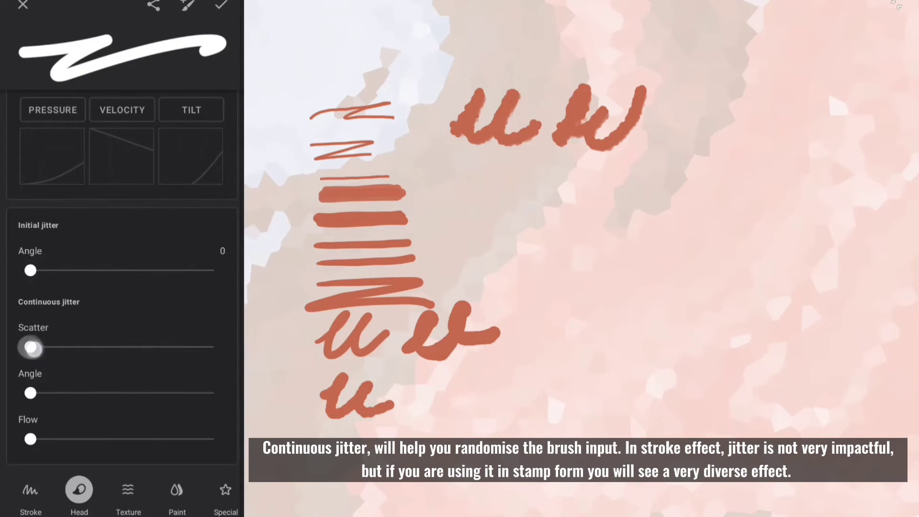
drag(31, 348, 68, 347)
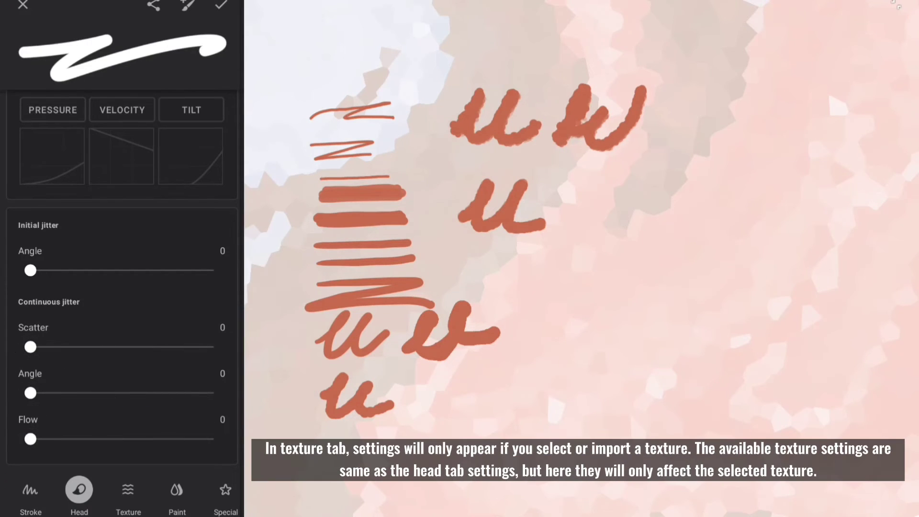
Step: Review the brush's noise texture source and texture dynamics, then move to Paint settings
click(128, 490)
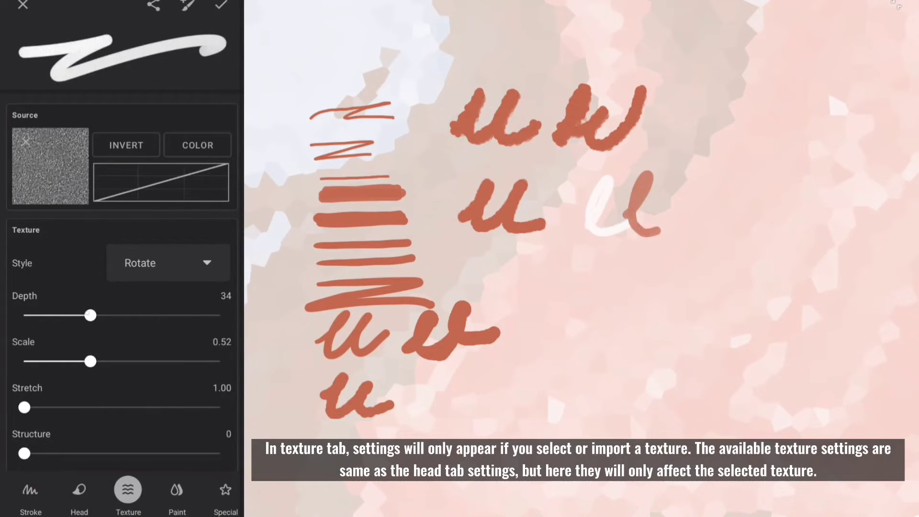
scroll(down, 3)
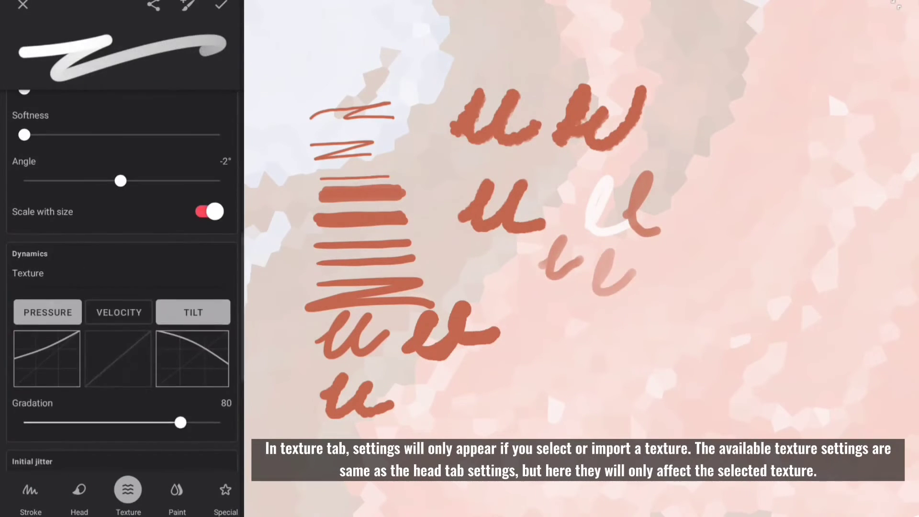
scroll(down, 3)
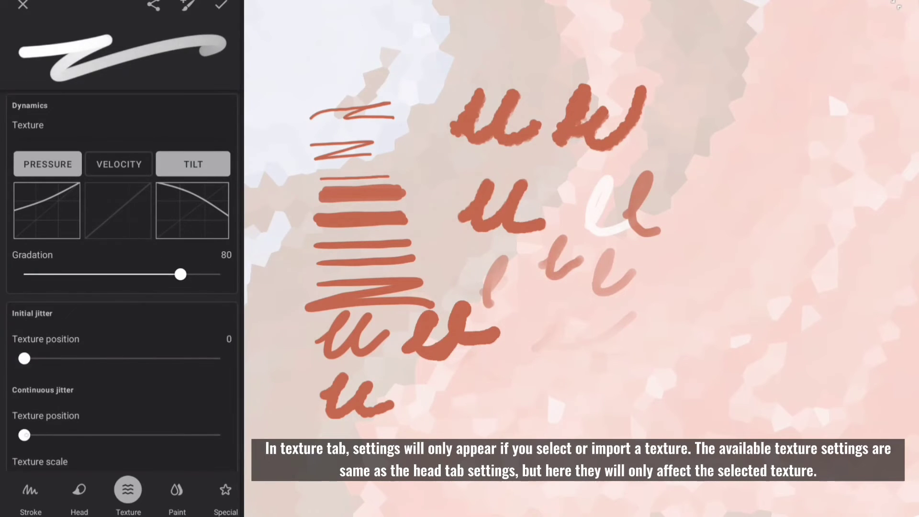
click(177, 490)
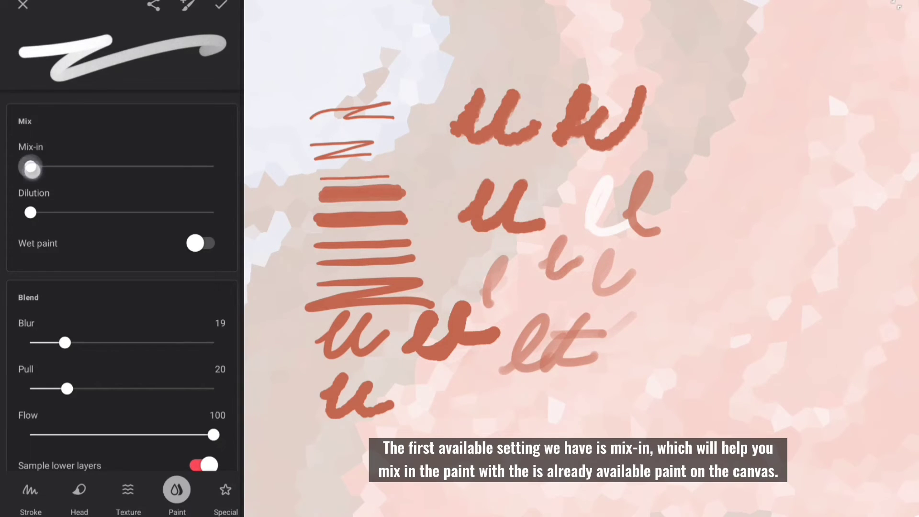
Step: Set mix-in to 28, blur to 38 and pull to 66, painting smeary test strokes
drag(30, 168, 79, 167)
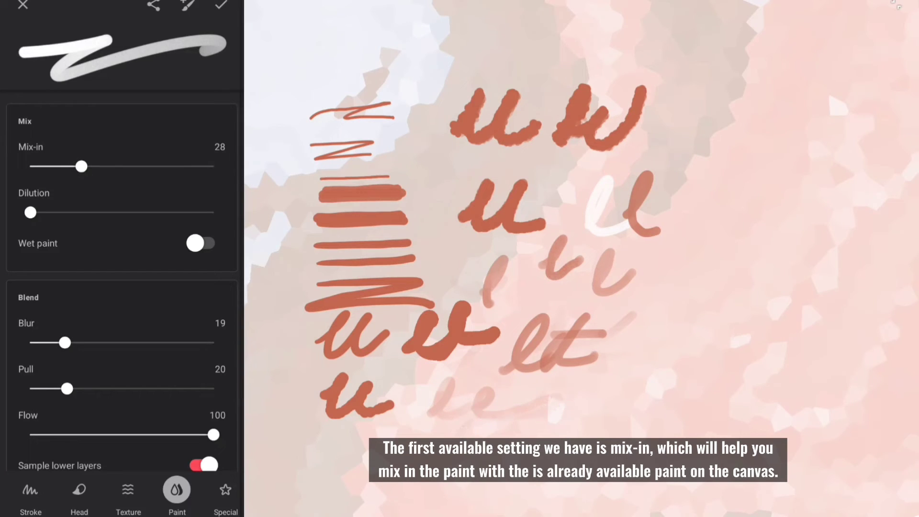
drag(30, 212, 99, 212)
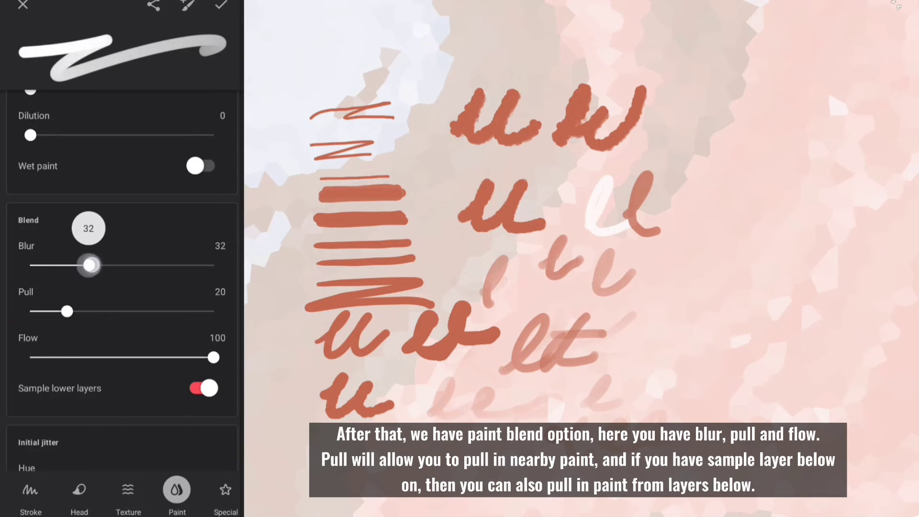
drag(66, 311, 128, 311)
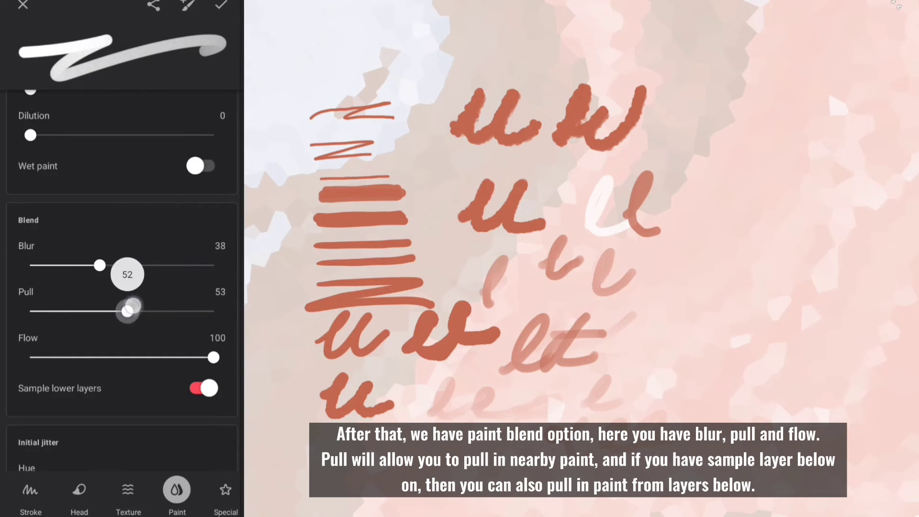
drag(128, 311, 151, 311)
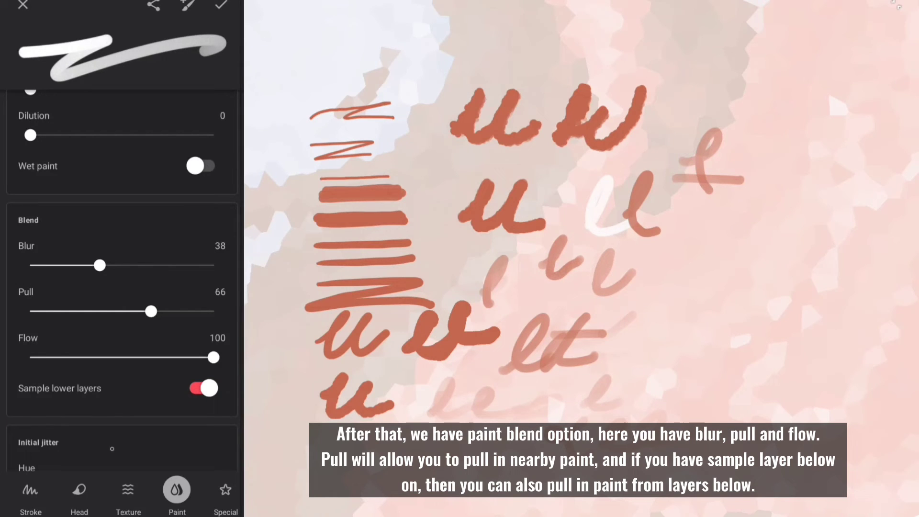
drag(98, 265, 76, 163)
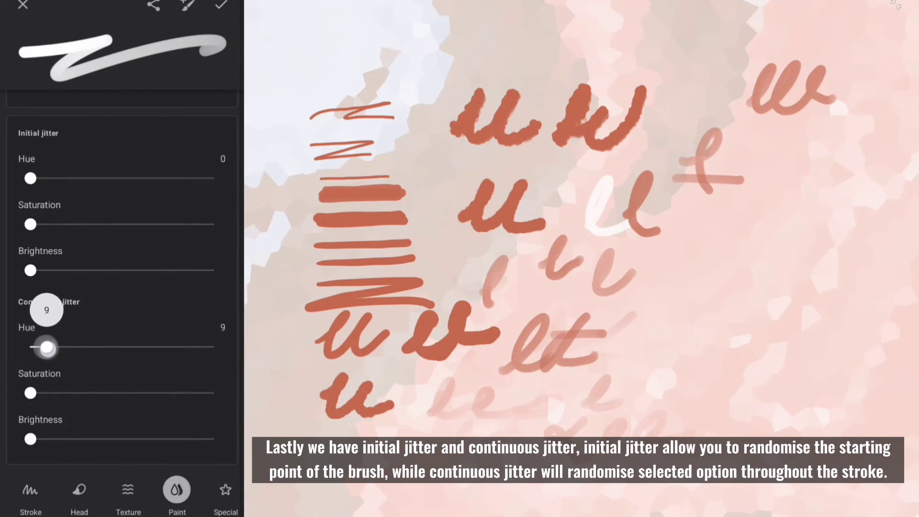
Step: Add continuous hue jitter and raise saturation and brightness jitter to 100
drag(50, 347, 215, 347)
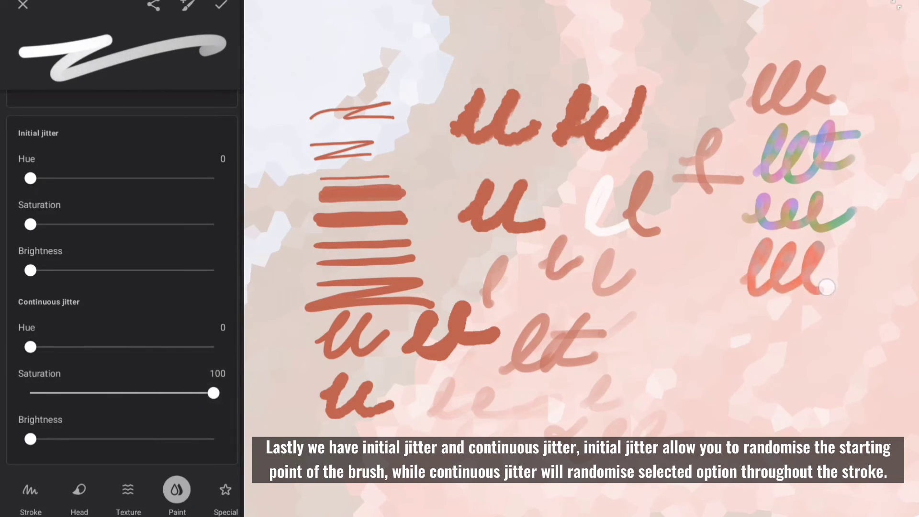
drag(29, 439, 212, 439)
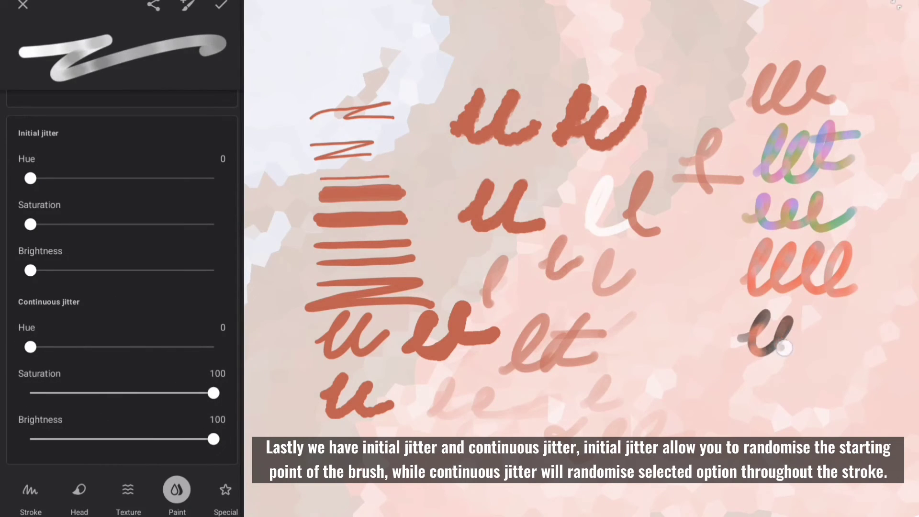
click(225, 490)
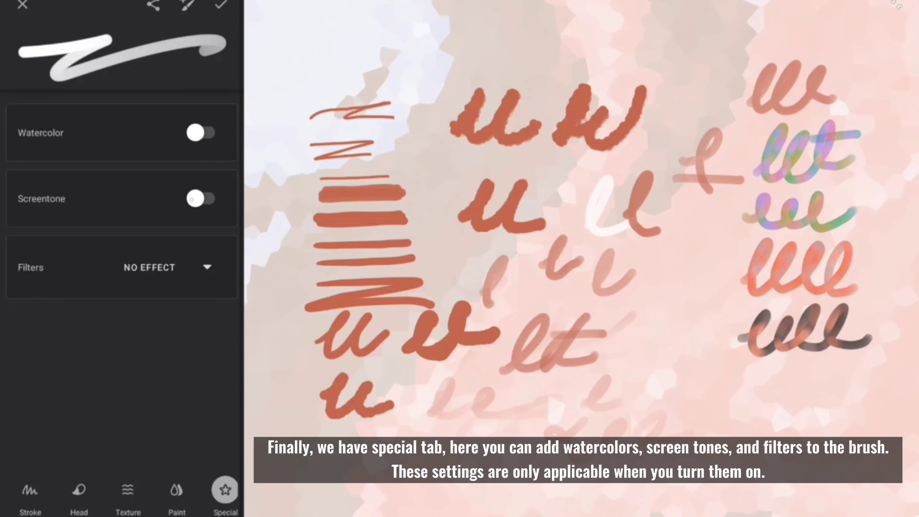
Step: Try Watercolor with adjusted Mix-in and Dryout, then Screentone with dot Size 39
click(201, 132)
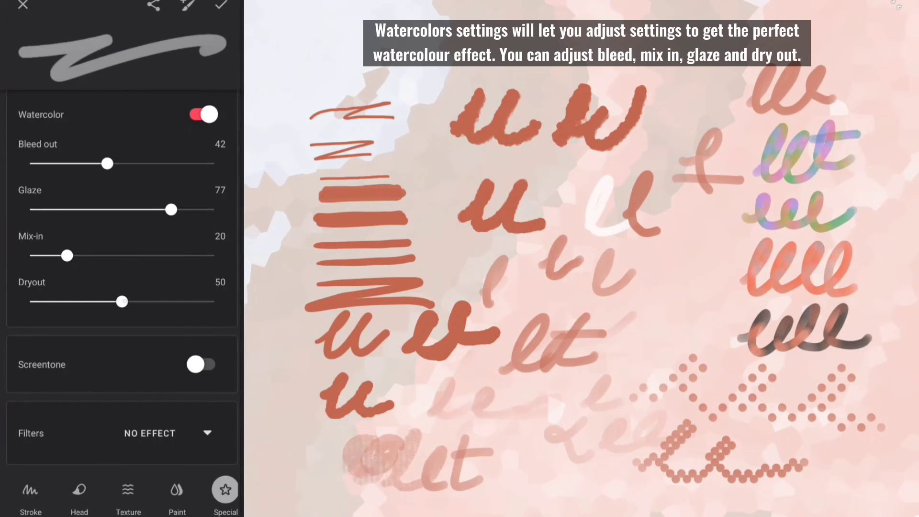
drag(123, 301, 30, 301)
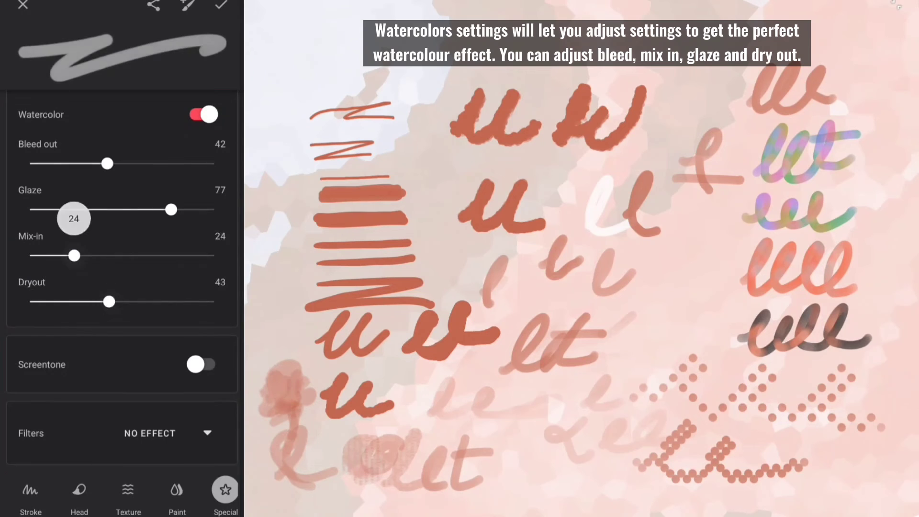
click(201, 364)
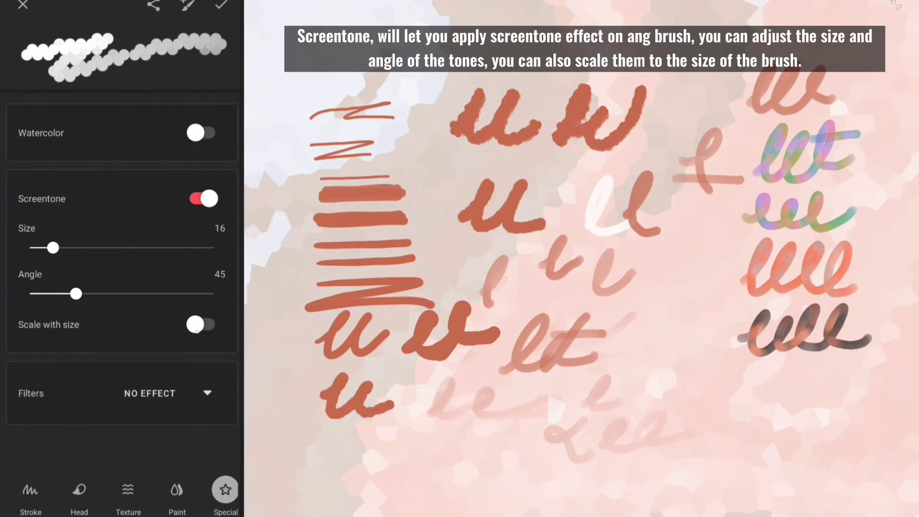
drag(53, 248, 84, 248)
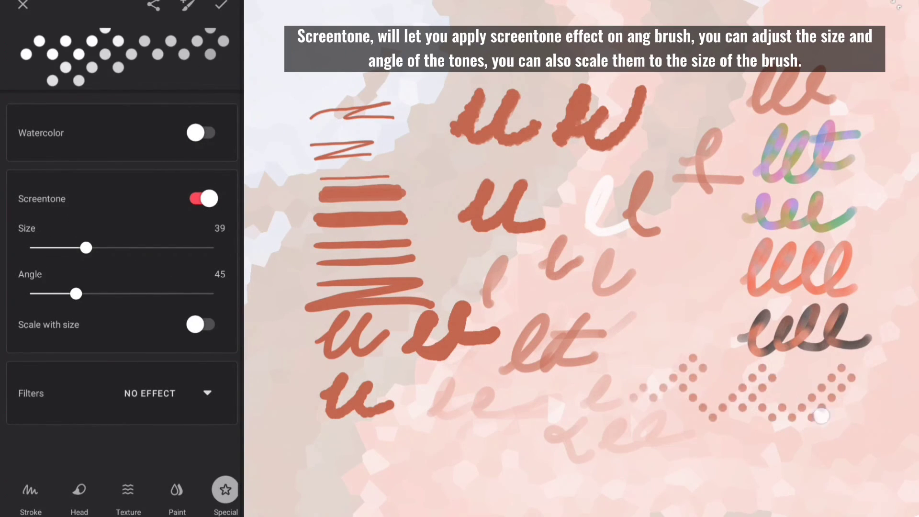
drag(85, 247, 61, 248)
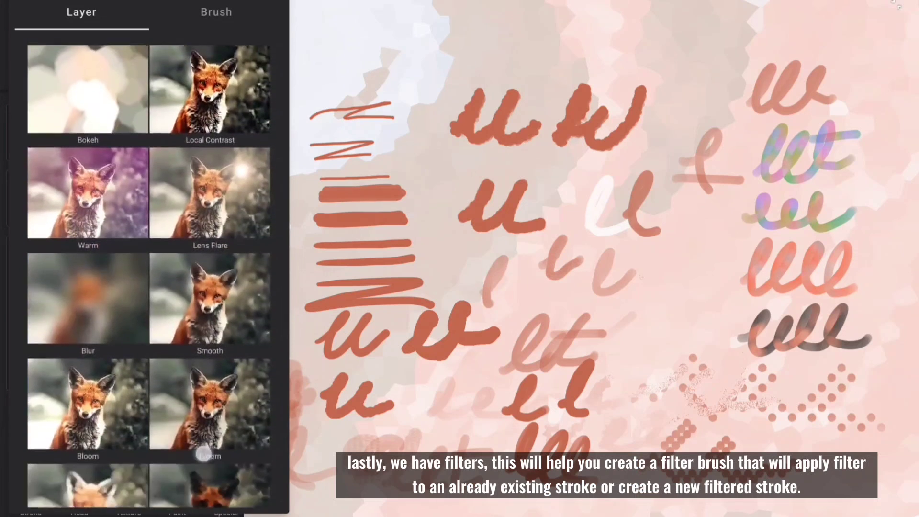
Step: Scroll down the brush settings panel
scroll(down, 3)
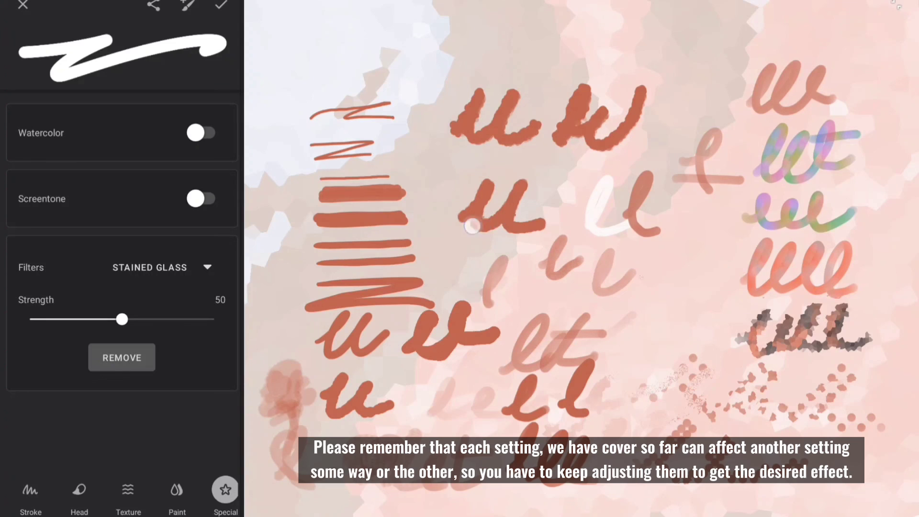
mouse_move(534, 209)
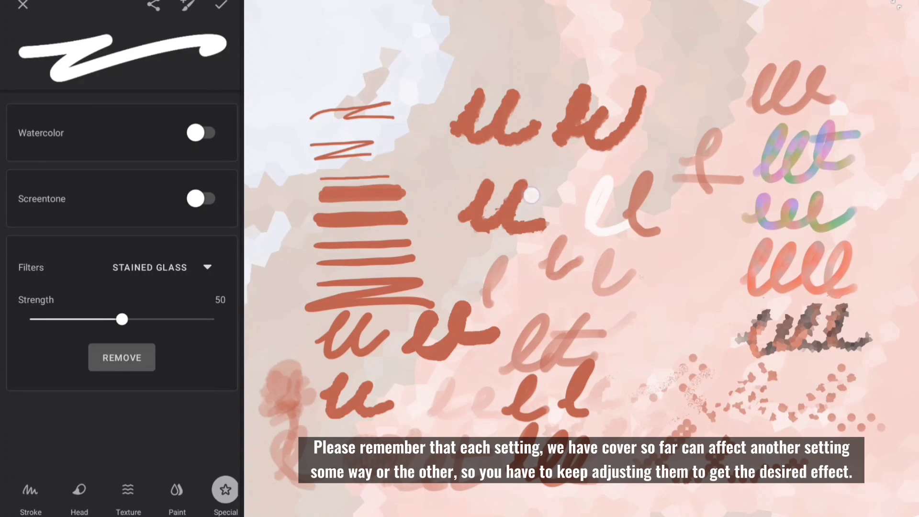